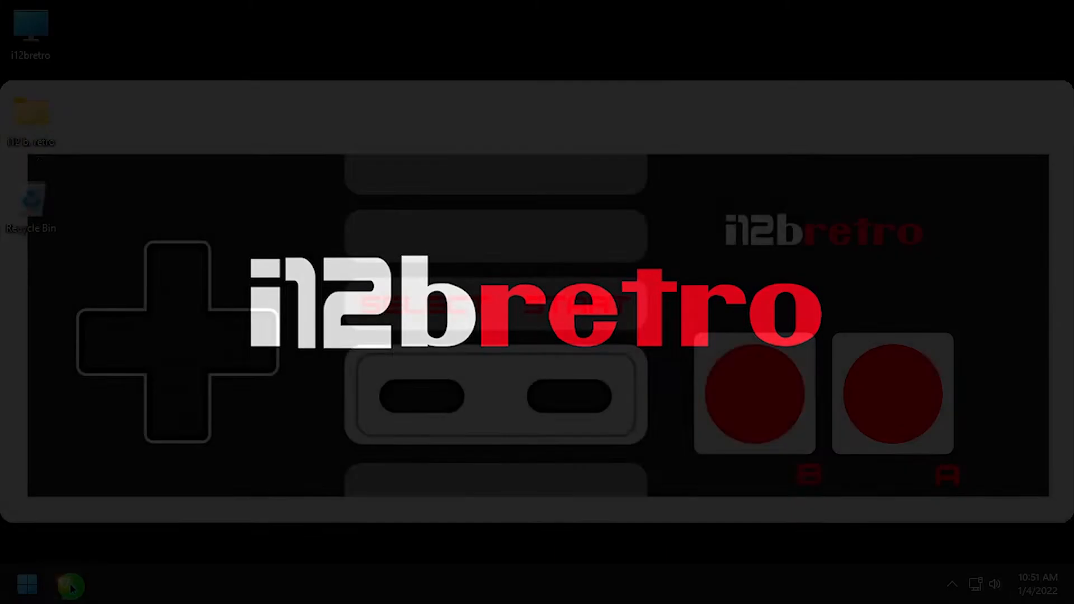
Step: Bring up the Windows quick-link menu listing Windows Terminal (Admin)
right_click(26, 584)
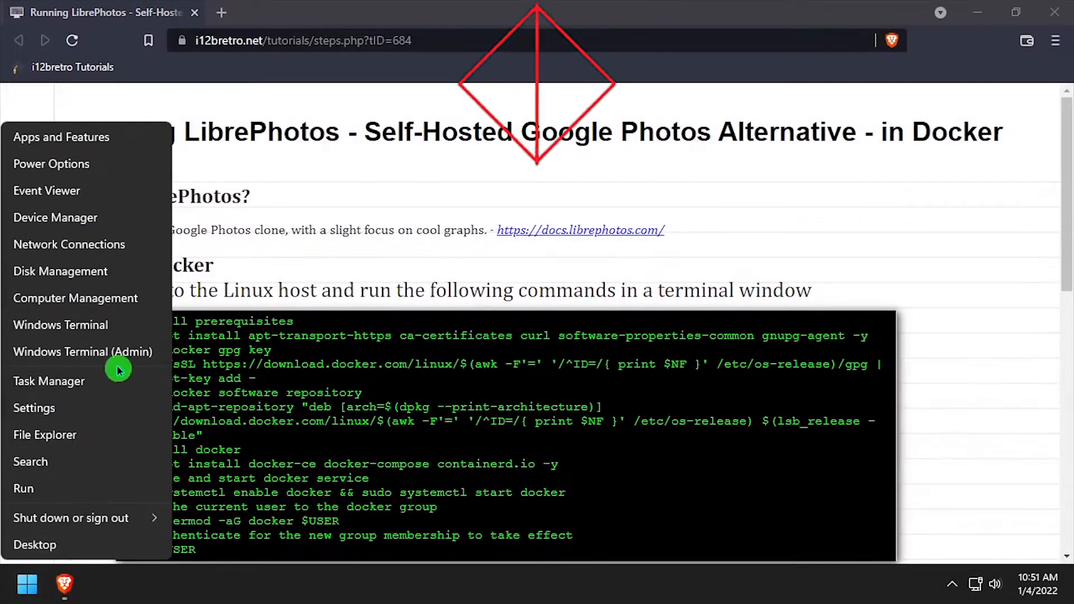
click(83, 351)
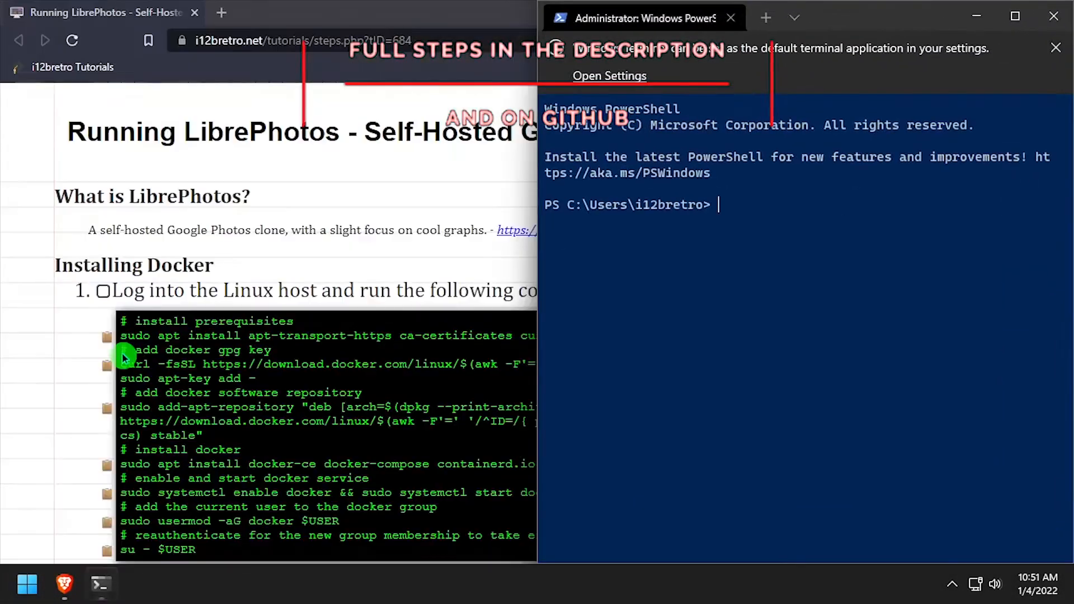
text(ssh i12bretro@192.168.0.)
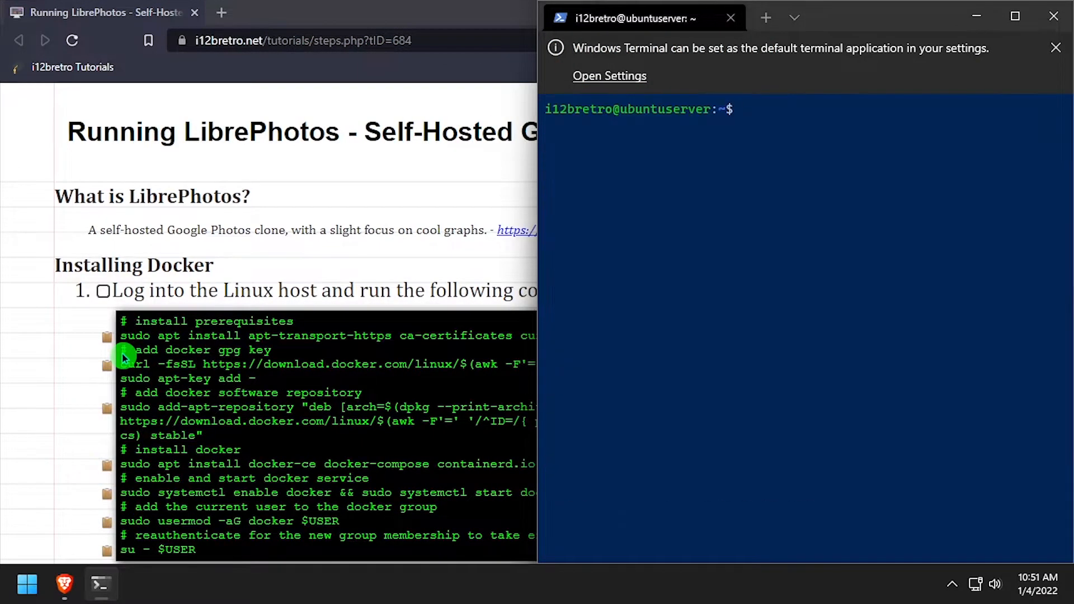
Step: Install apt-transport-https, ca-certificates, curl, software-properties-common and add the Docker GPG key and repository
text(sudo apt install apt-transport-https ca-certificates curl software-properties-common gnupg-agent -y)
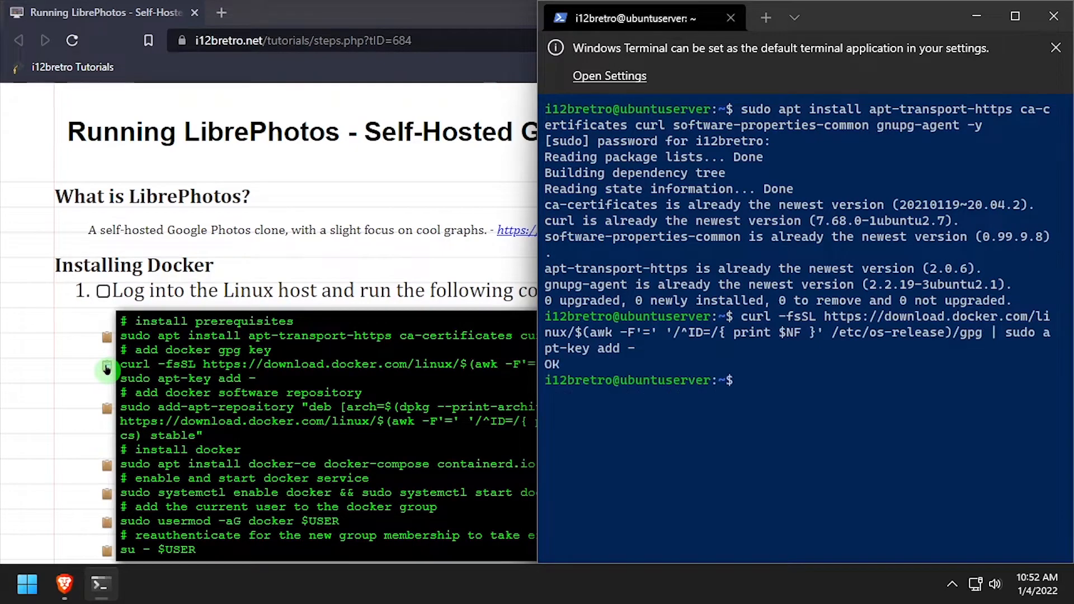
click(107, 411)
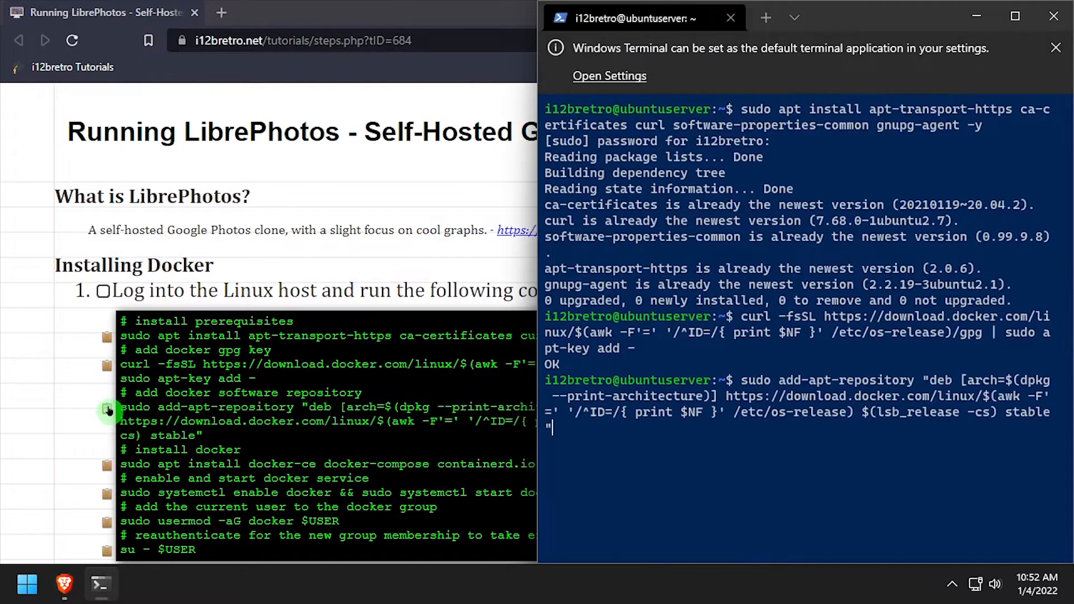
key(Return)
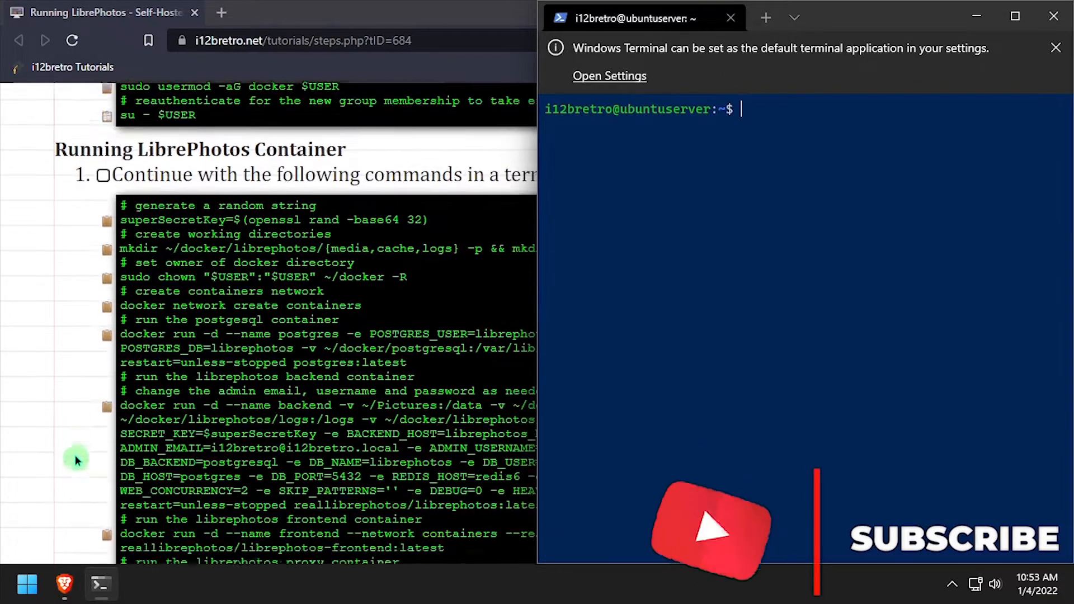
Step: Generate superSecretKey with openssl, create LibrePhotos and postgresql directories, and chown the docker folder
scroll(down, 3)
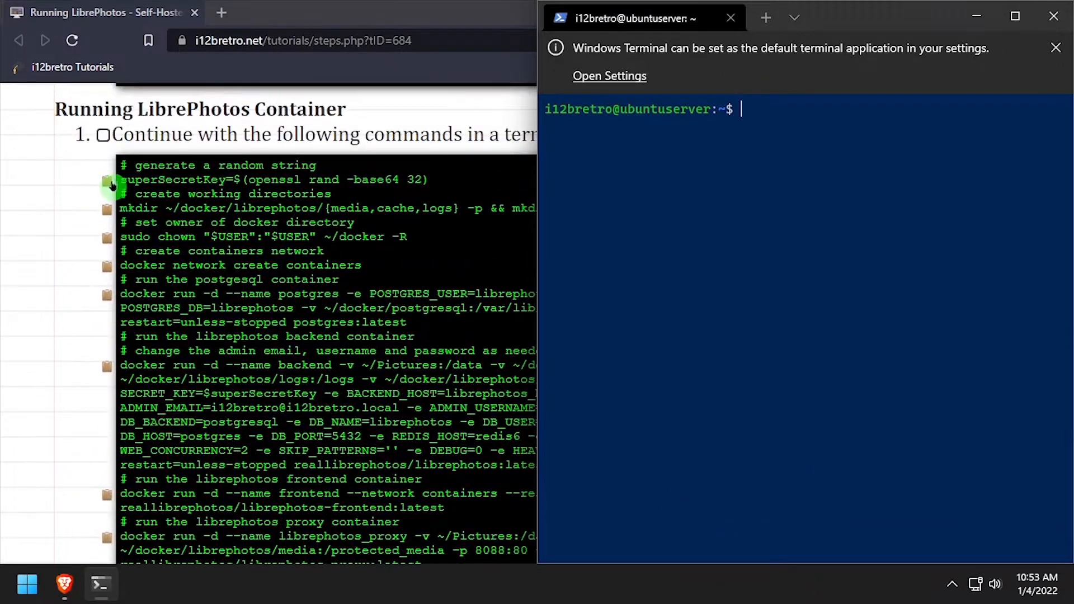
text(superSecretKey=$(openssl rand -base64 32))
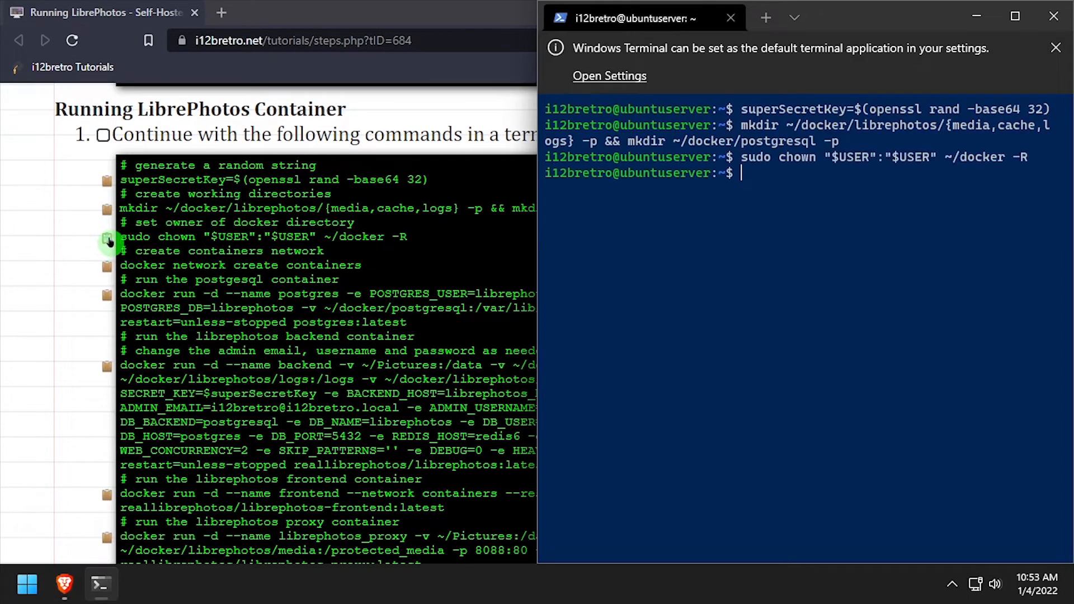
text(docker n)
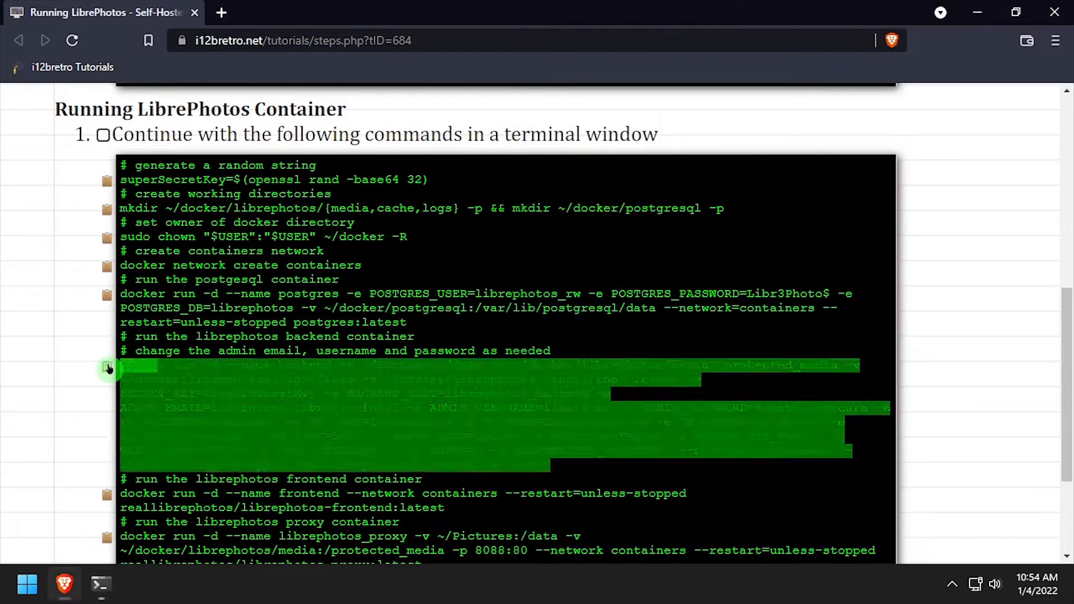
Step: Copy and run the LibrePhotos backend, proxy and redis6 docker run commands
click(99, 583)
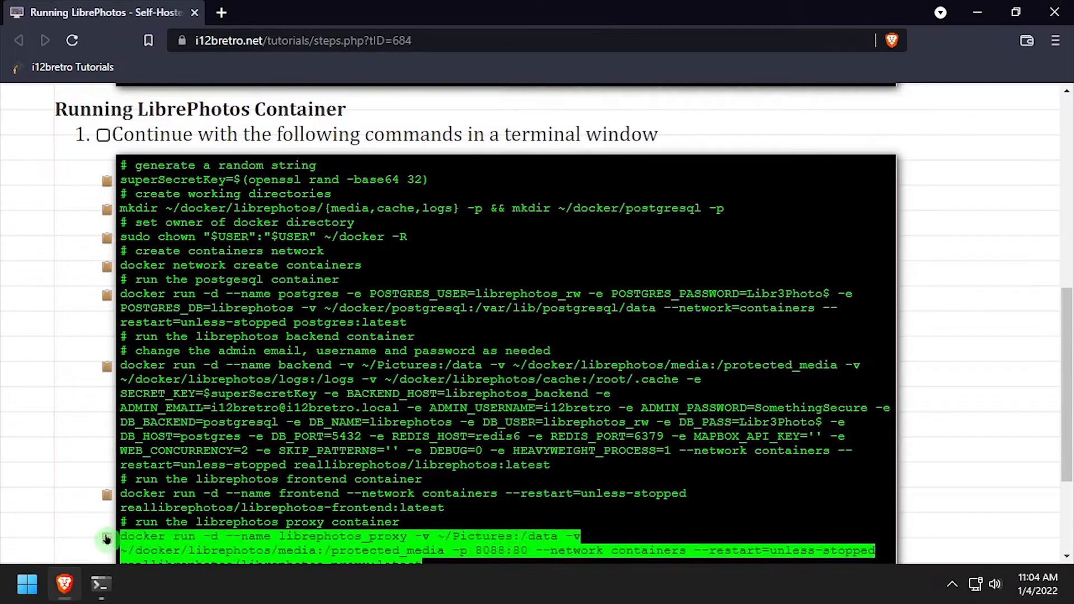
click(100, 583)
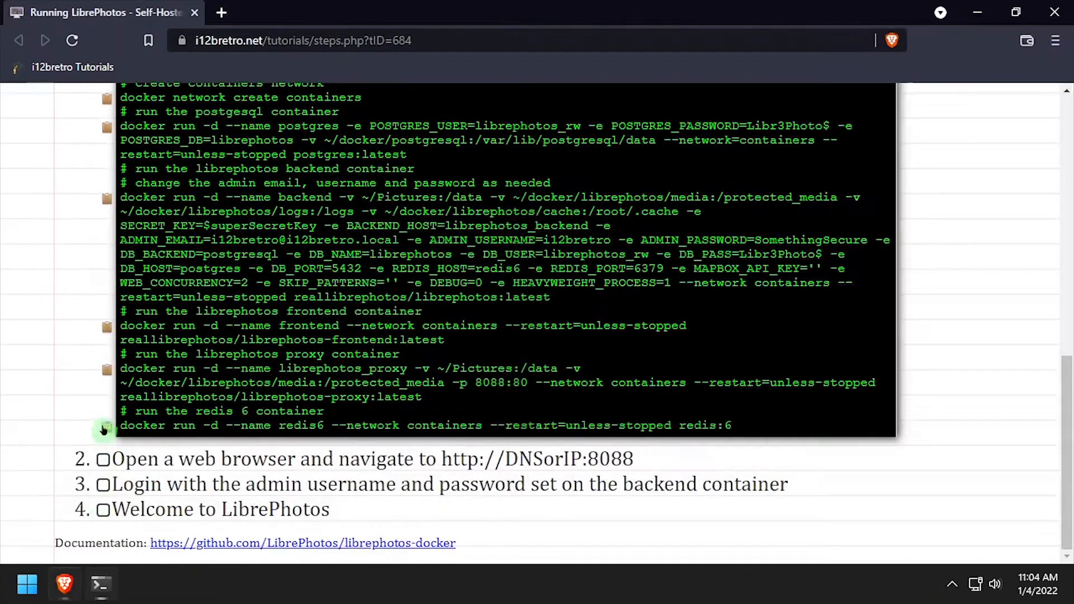
click(100, 584)
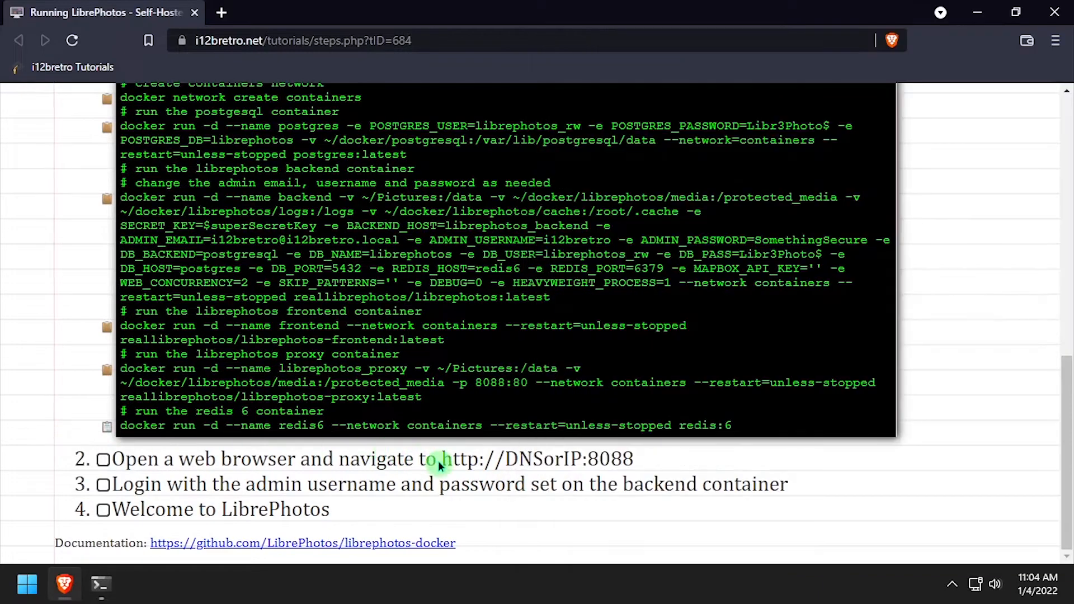
Step: Log into LibrePhotos at the server's port 8088 as admin and check the signed-in account from the avatar menu
drag(442, 458, 633, 458)
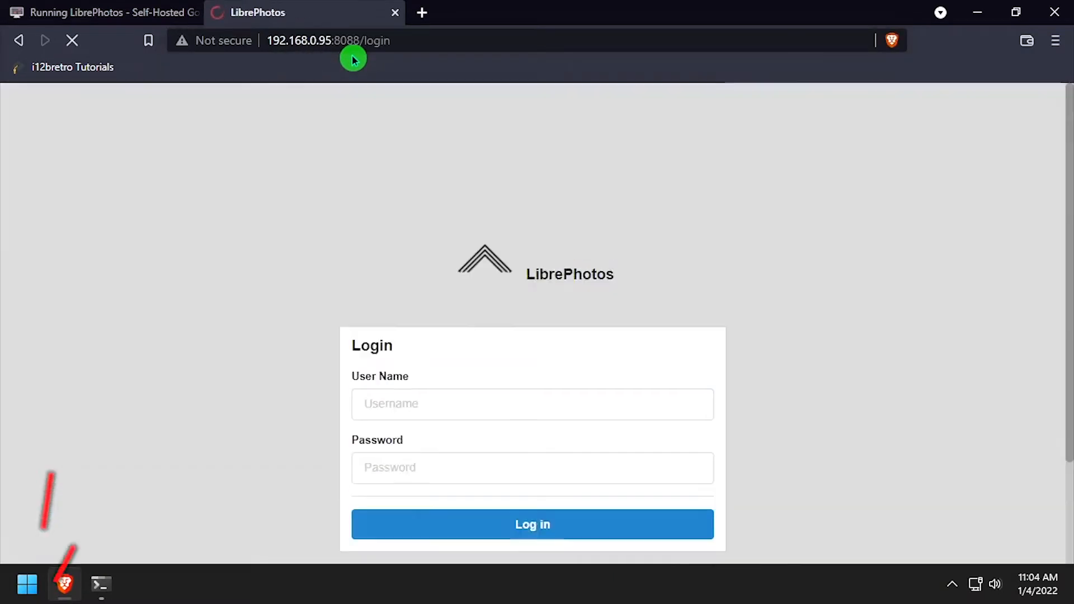
text(•••)
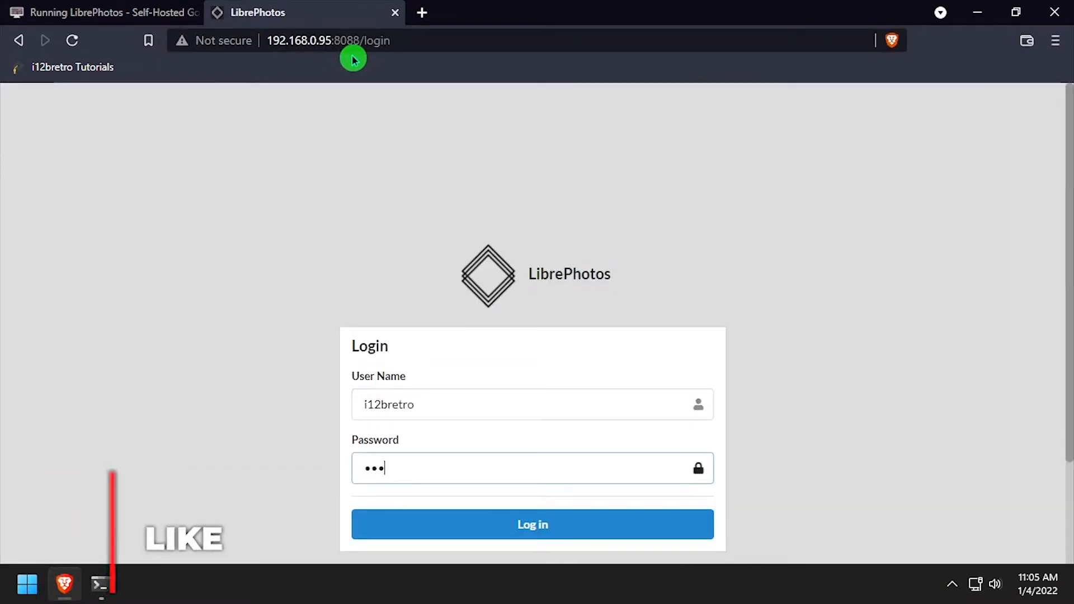
click(533, 524)
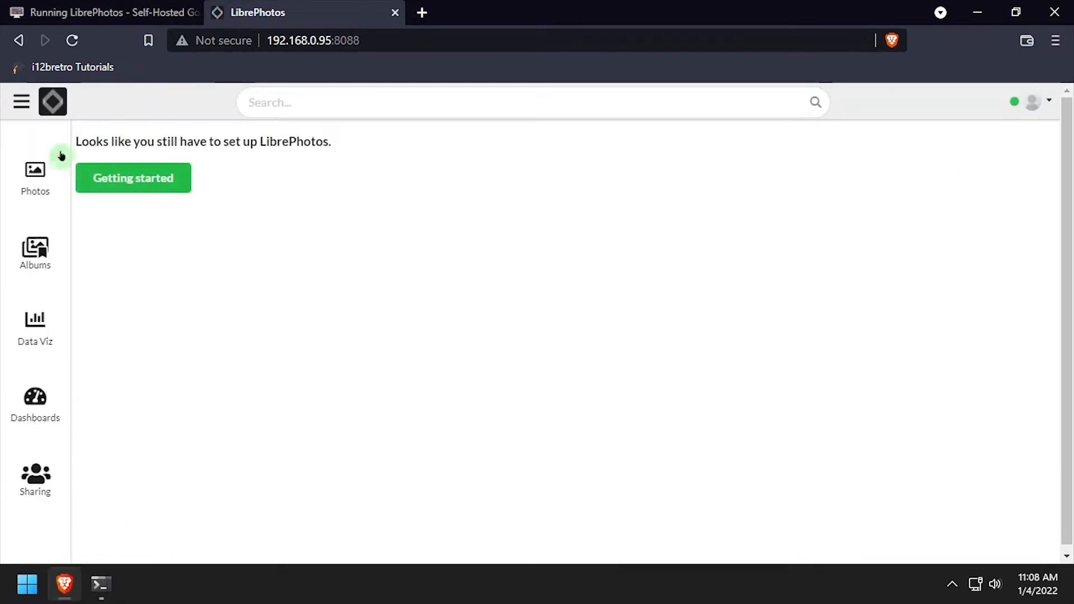
click(1048, 102)
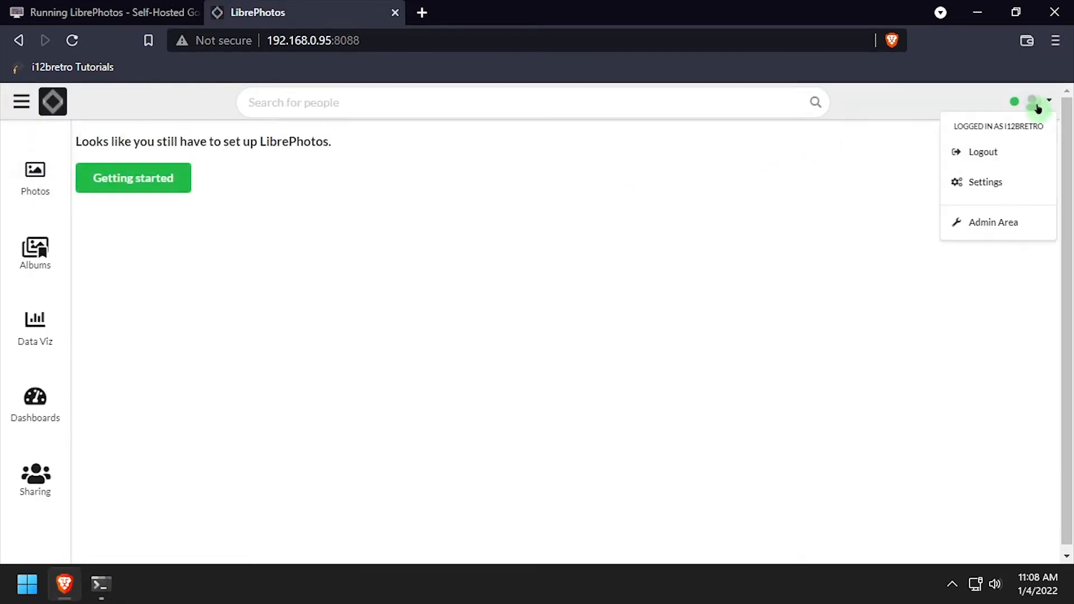